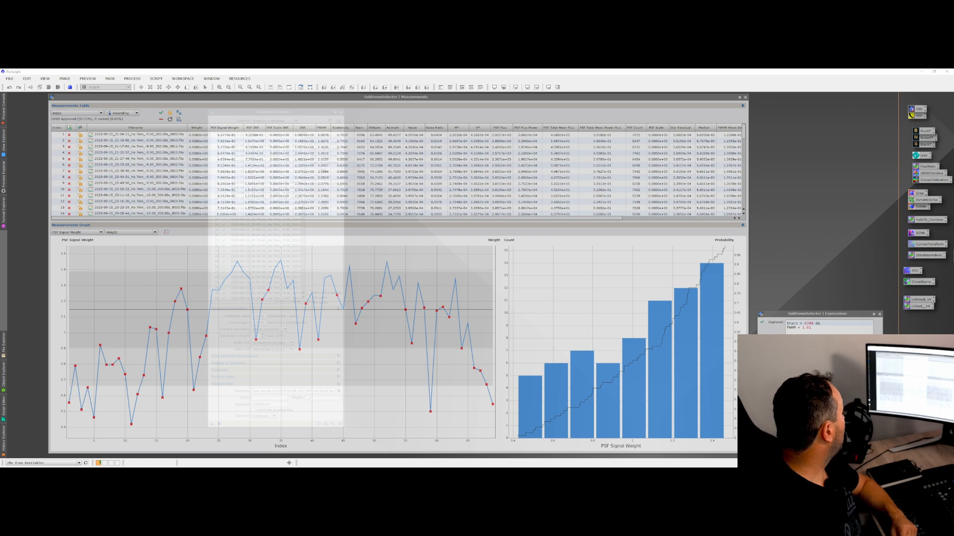
pyautogui.moveTo(137, 310)
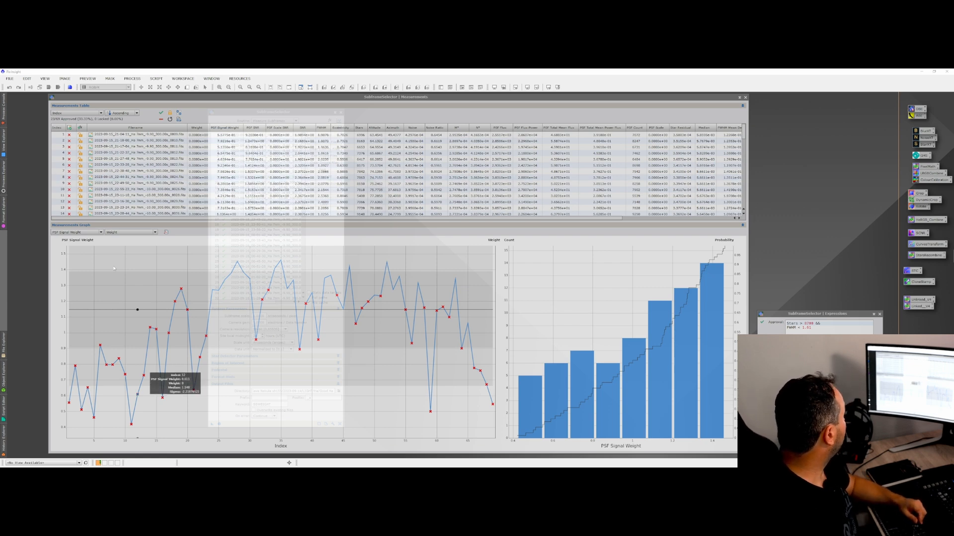
# Graph the Stars measurement and enter a Stars threshold as the approval expression
pyautogui.click(76, 231)
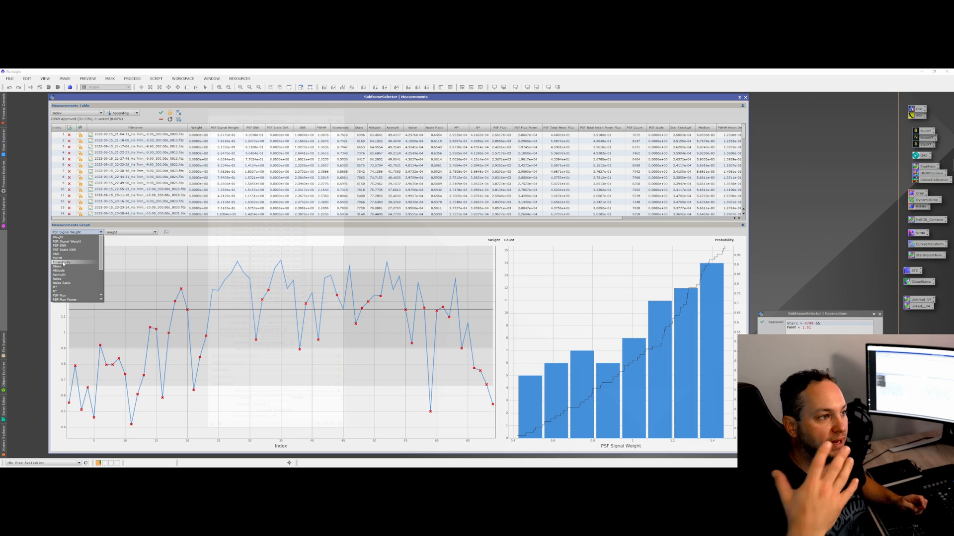
pyautogui.click(58, 266)
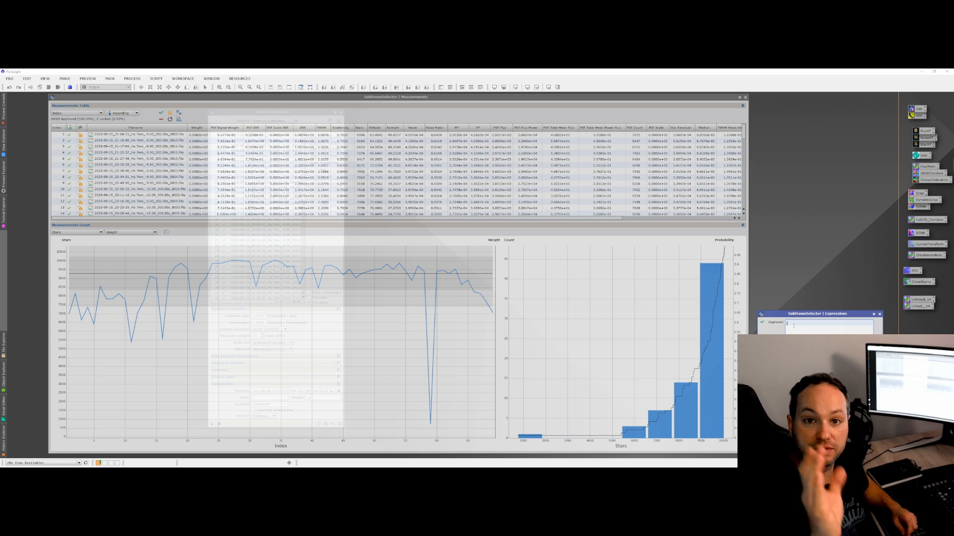
pyautogui.write('Stars > 8500')
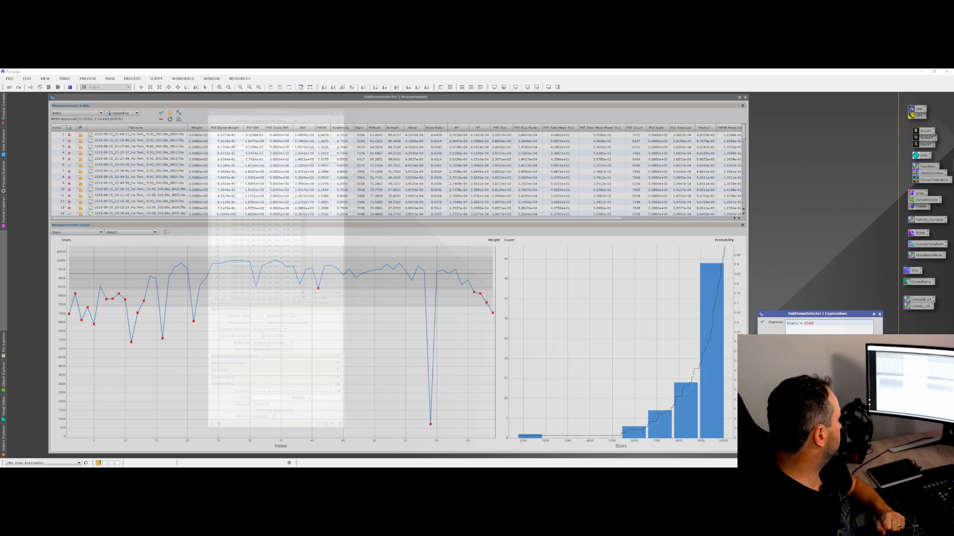
pyautogui.moveTo(180, 245)
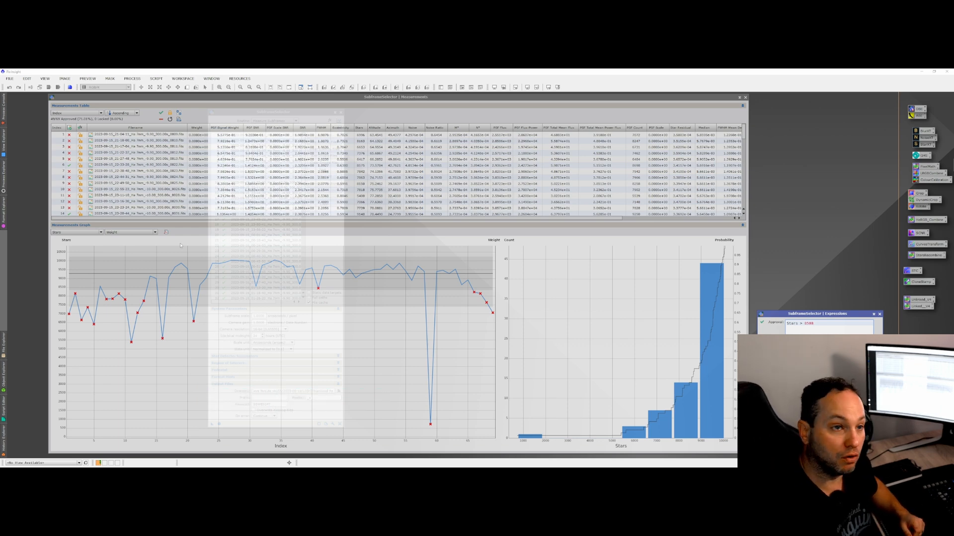
# Switch the SubframeSelector graph to plot FWHM for each subframe
pyautogui.click(77, 232)
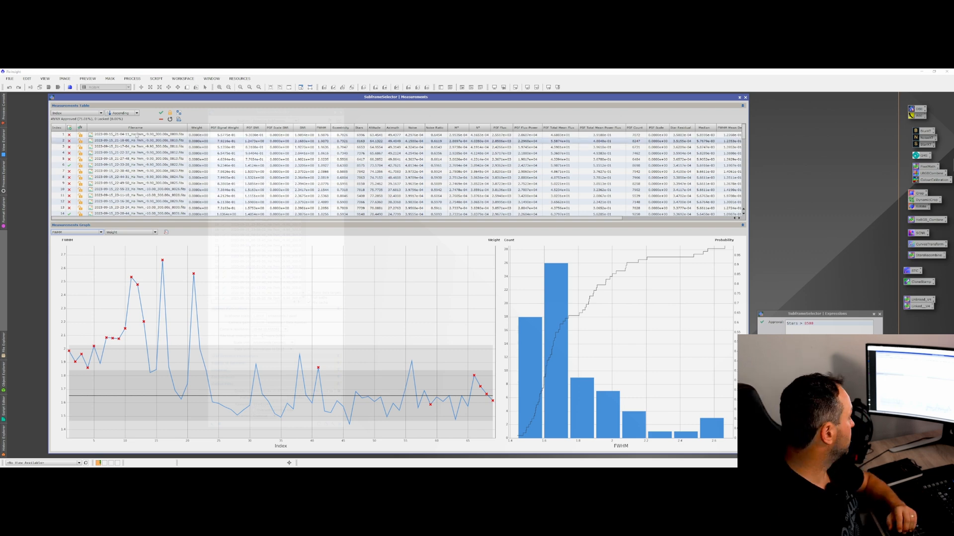
pyautogui.moveTo(220, 396)
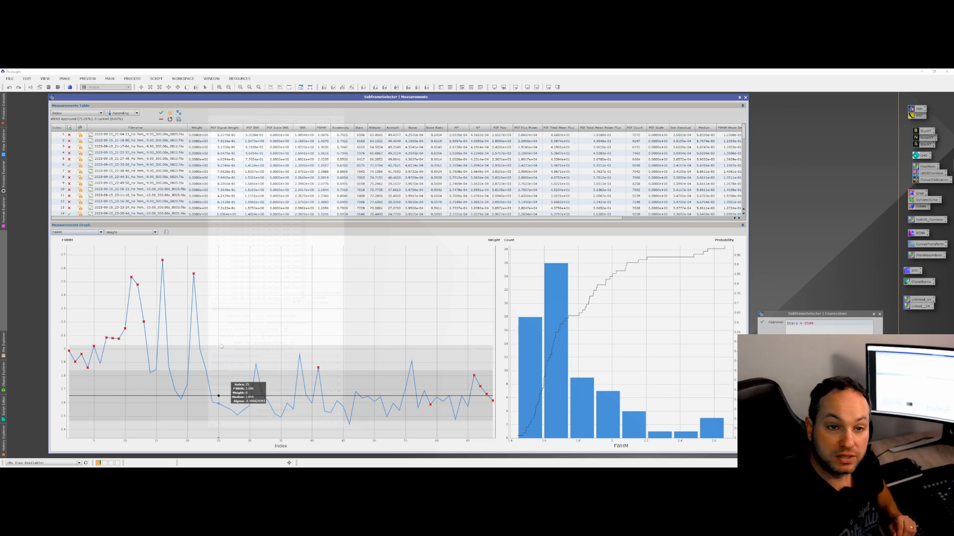
pyautogui.moveTo(137, 295)
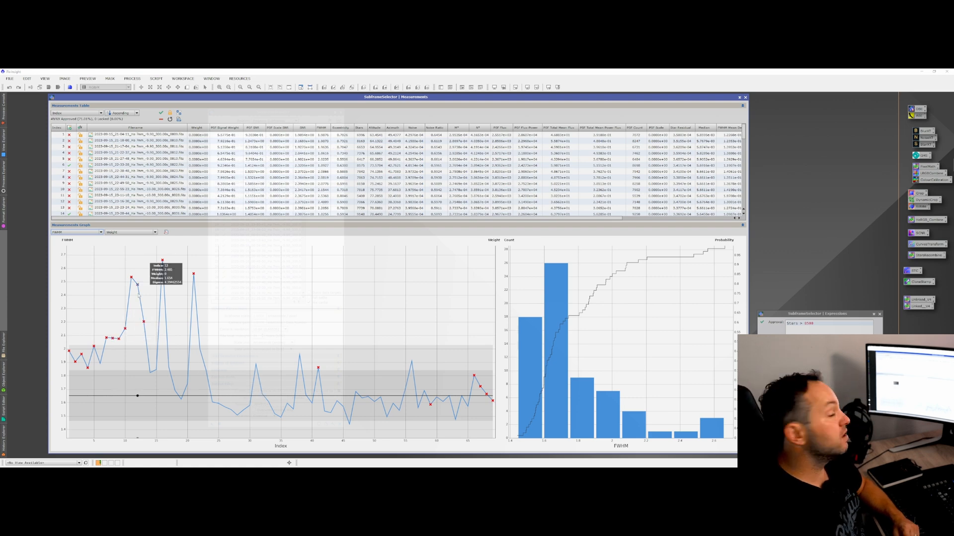
pyautogui.moveTo(205, 396)
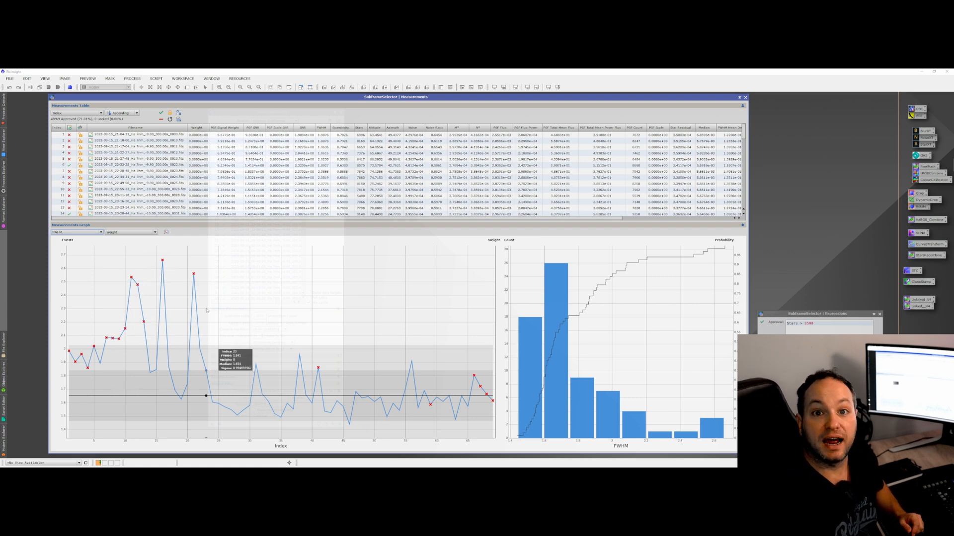
pyautogui.moveTo(225, 396)
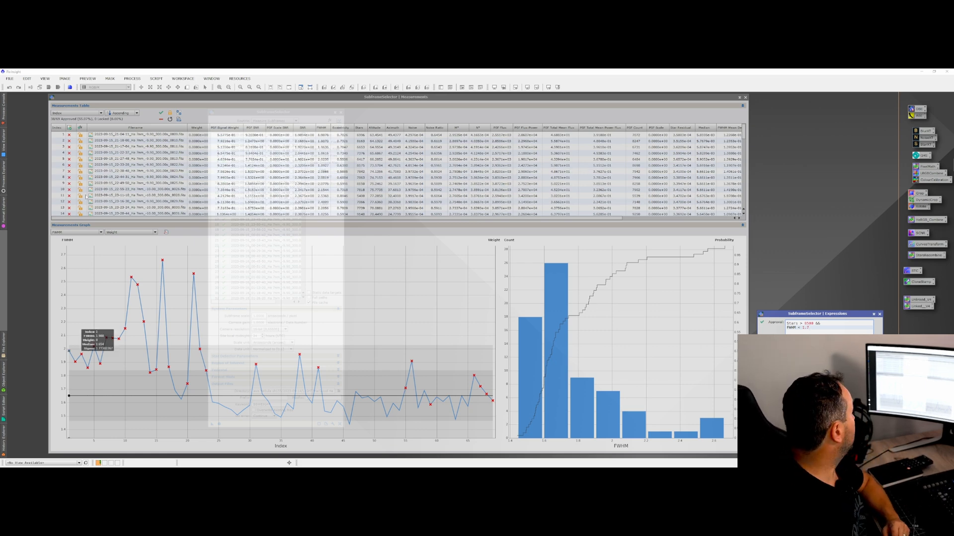
# Choose PSF Signal Weight from the graph measurement dropdown
pyautogui.click(76, 232)
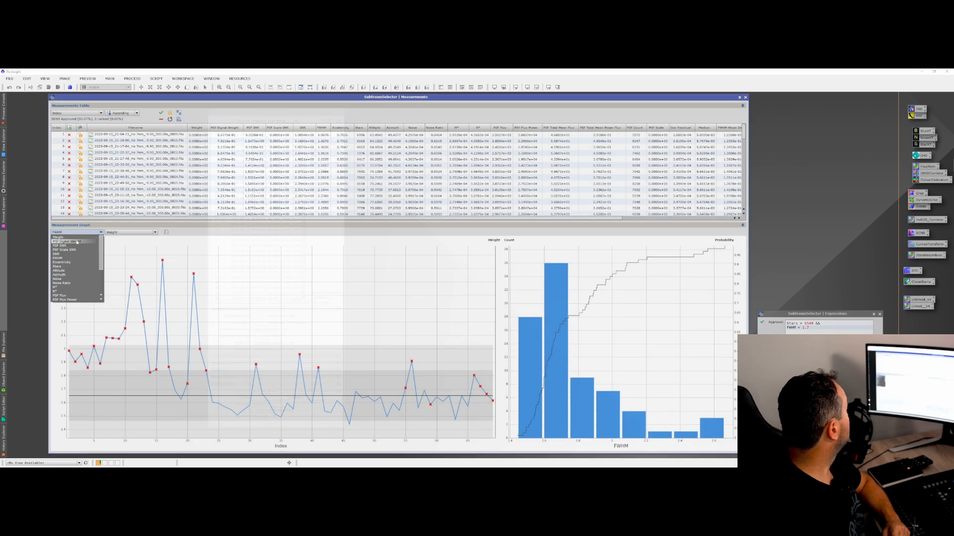
pyautogui.click(67, 241)
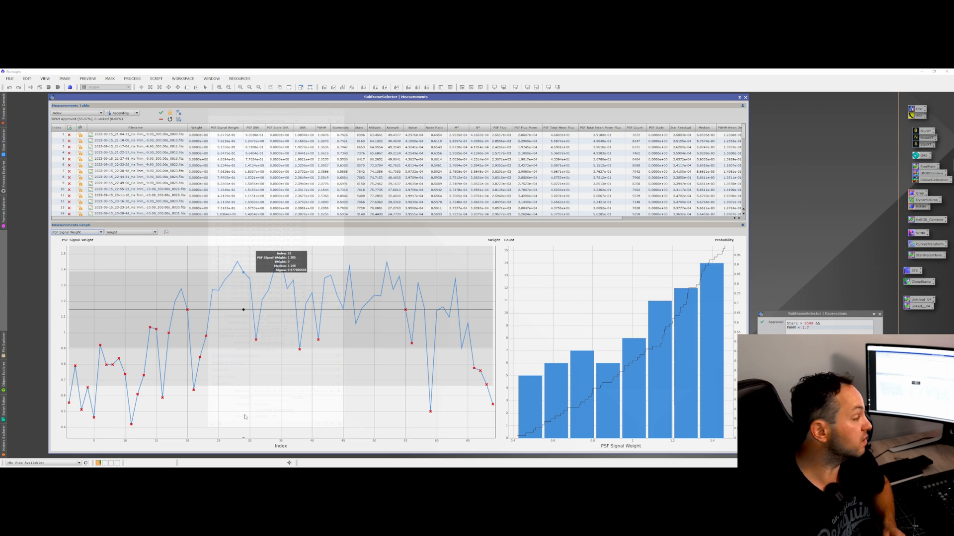
pyautogui.moveTo(125, 415)
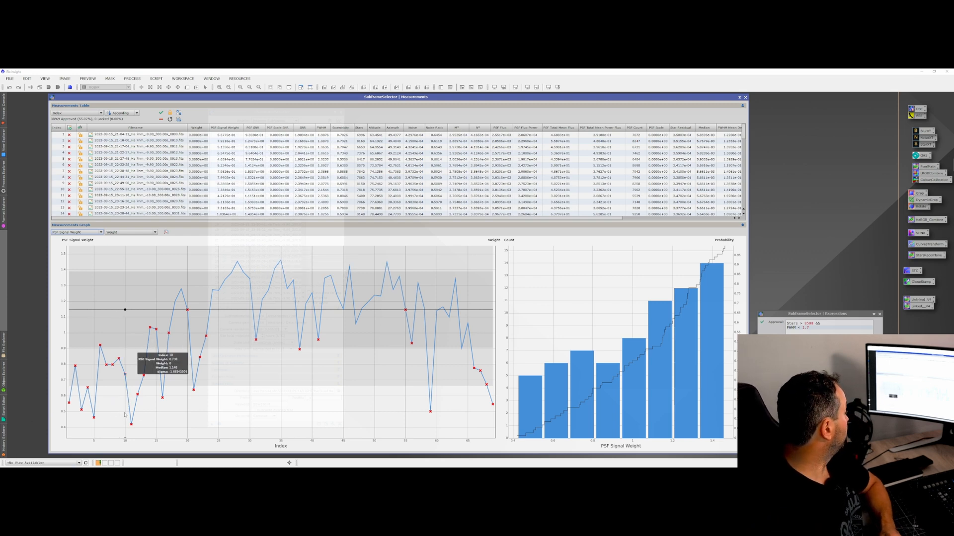
pyautogui.moveTo(325, 309)
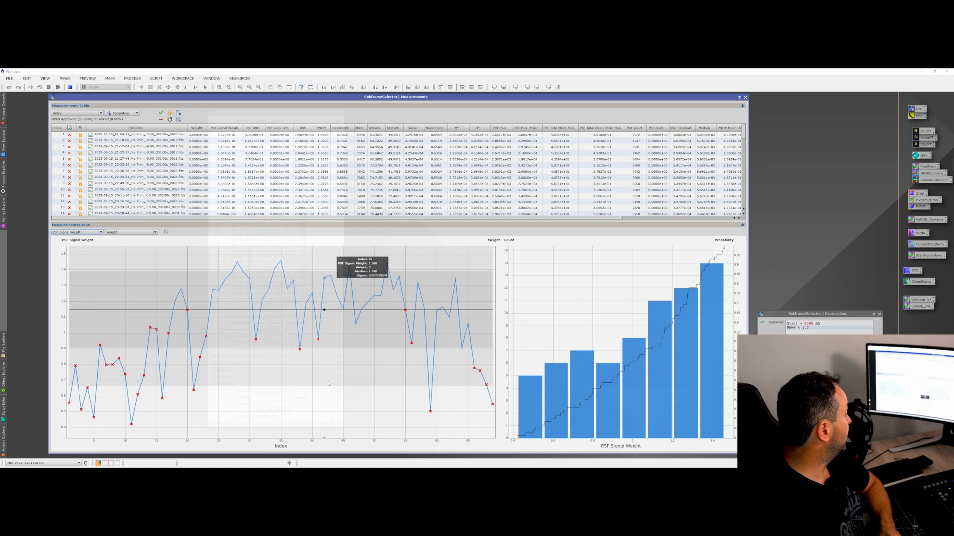
pyautogui.moveTo(374, 310)
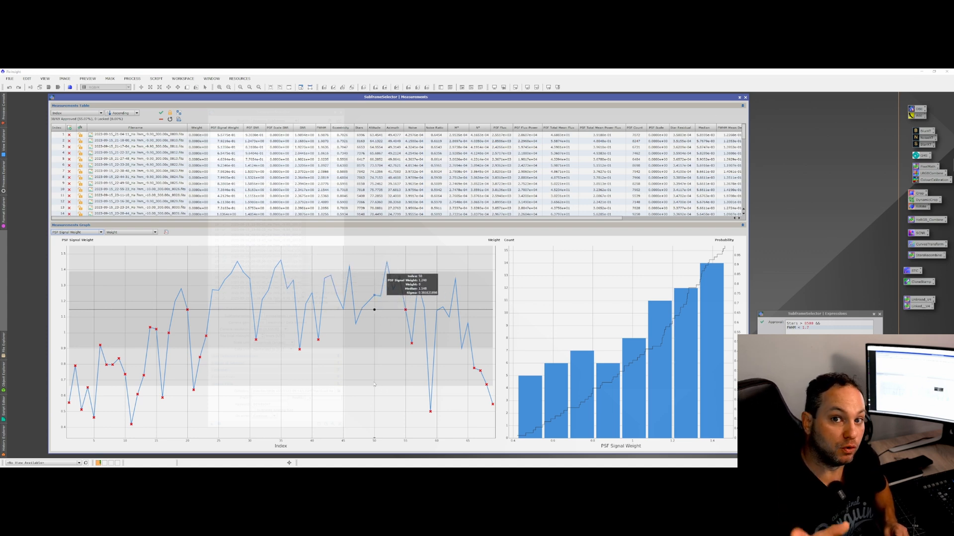
pyautogui.moveTo(467, 310)
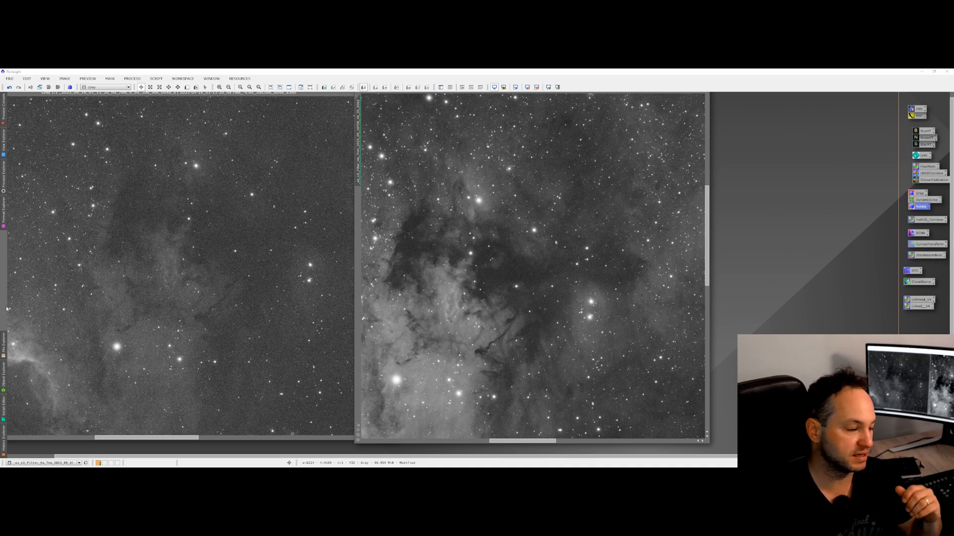
pyautogui.moveTo(531, 188)
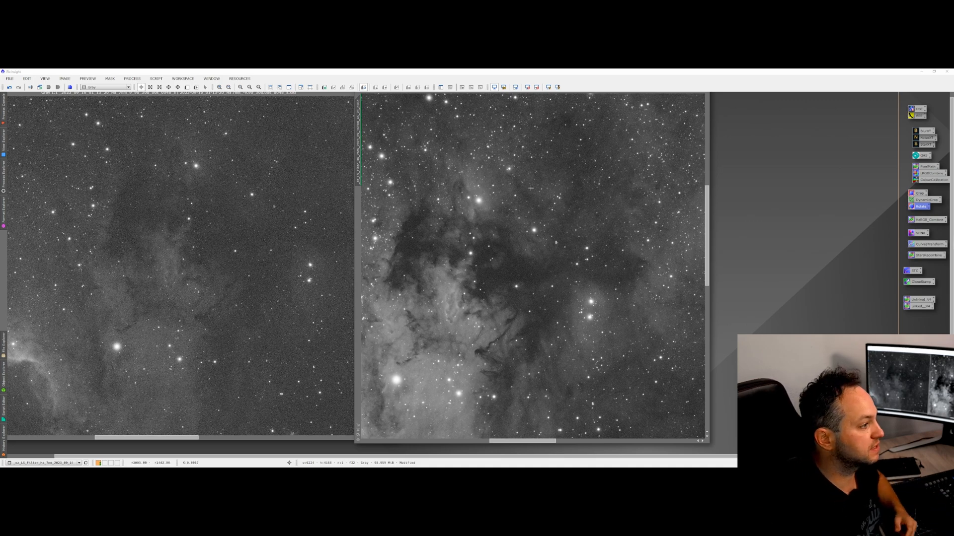
pyautogui.moveTo(516, 260)
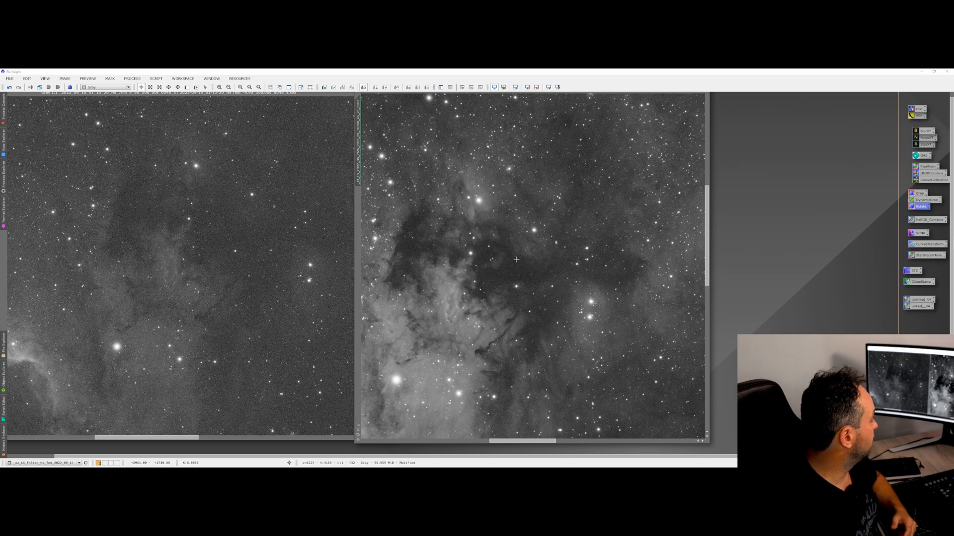
pyautogui.moveTo(464, 274)
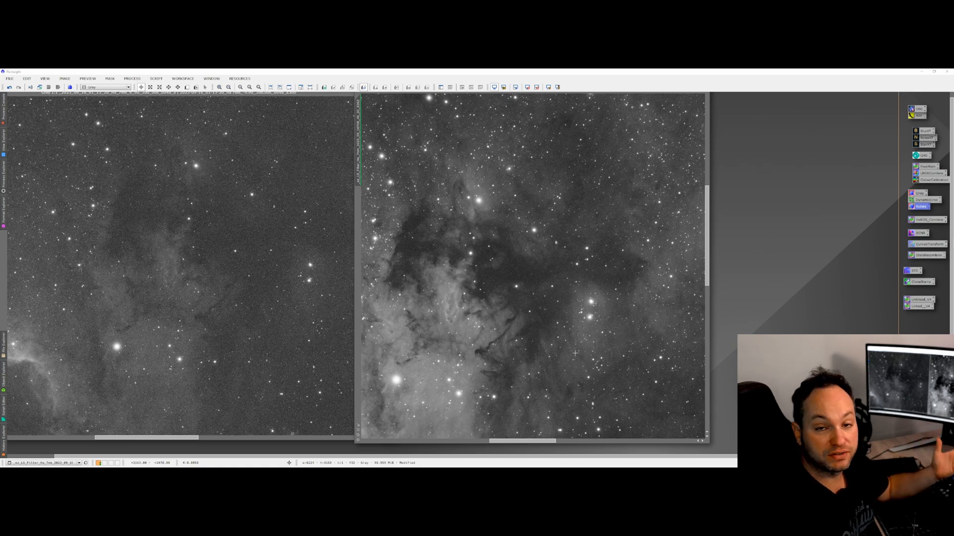
pyautogui.moveTo(177, 310)
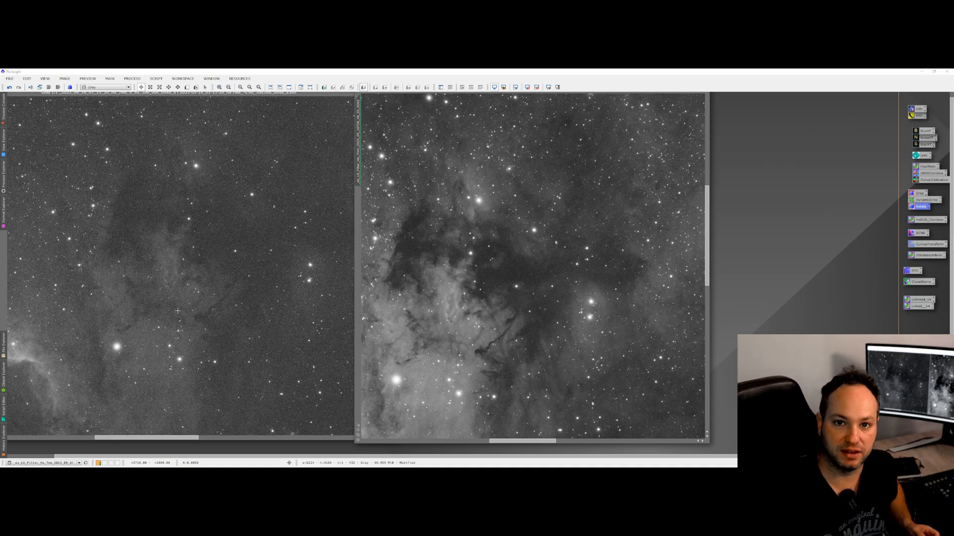
pyautogui.moveTo(320, 231)
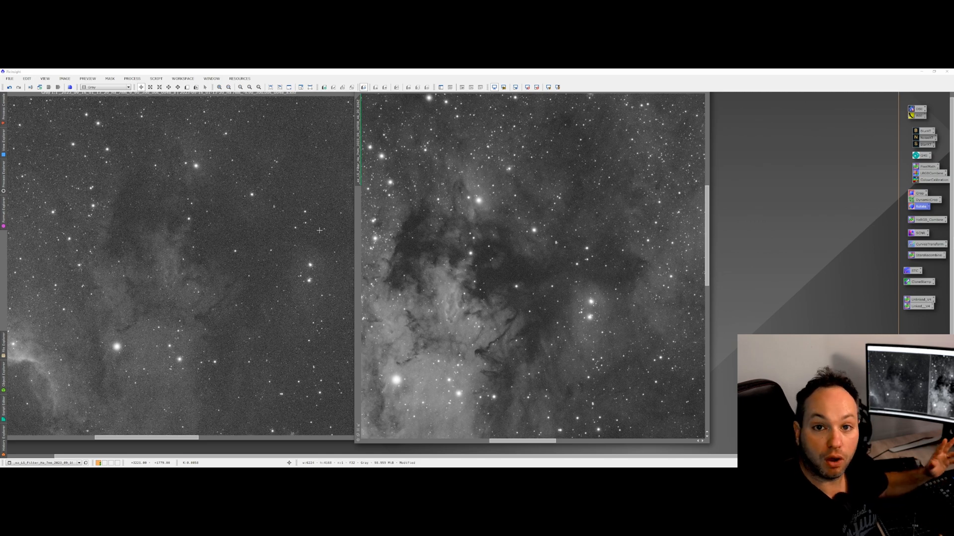
pyautogui.moveTo(411, 270)
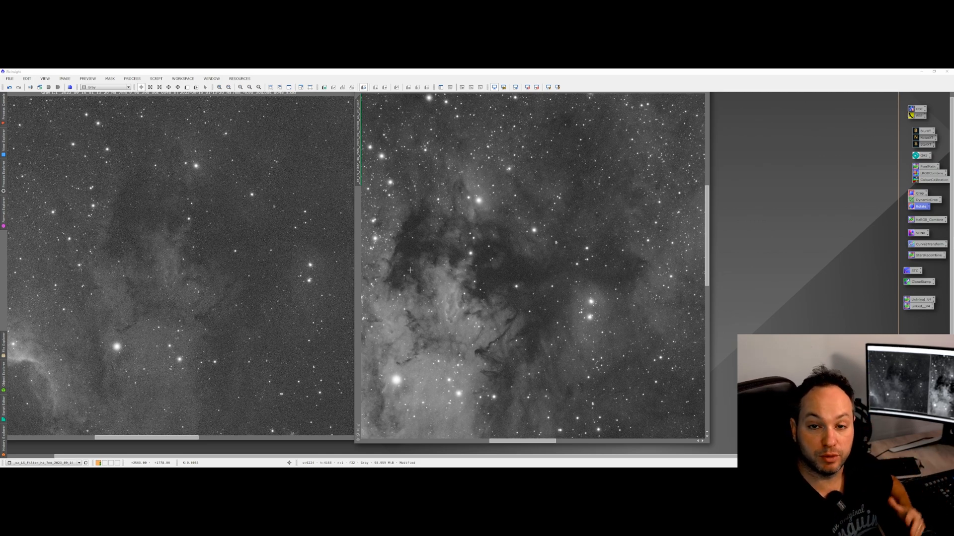